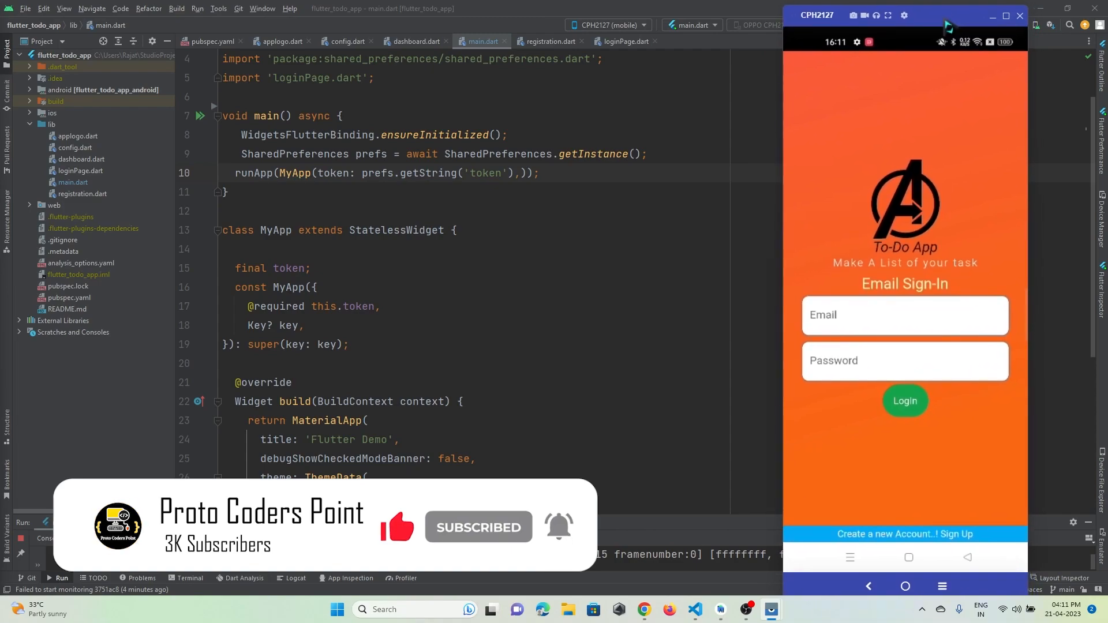
Step: Search Windows Start for 'VYS' so Vysor appears as the best match
text(VYSO)
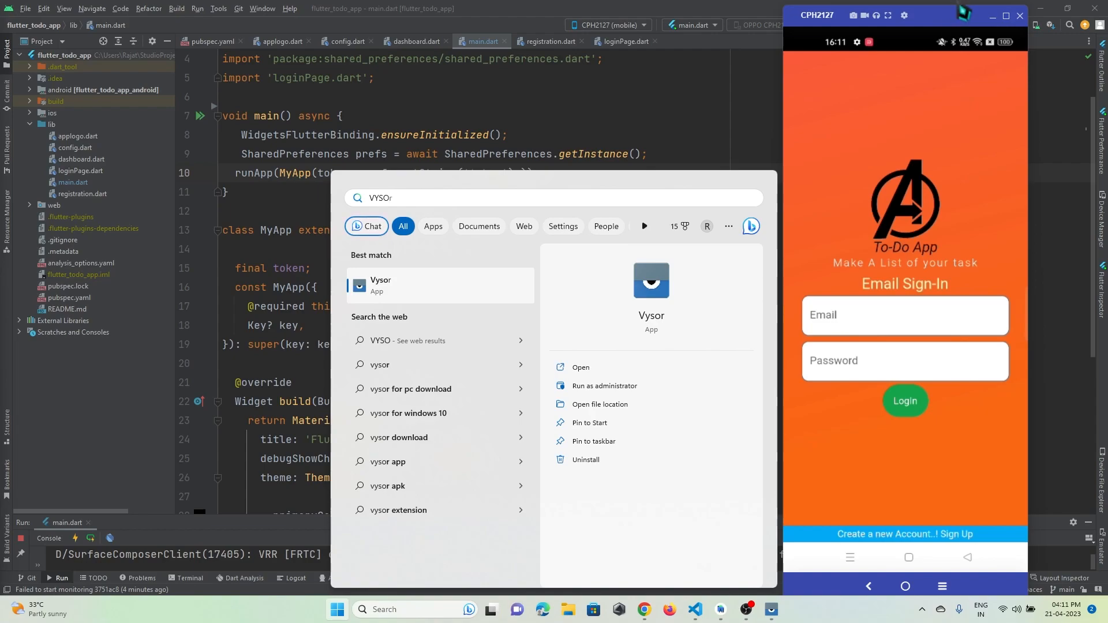
mouse_move(580, 367)
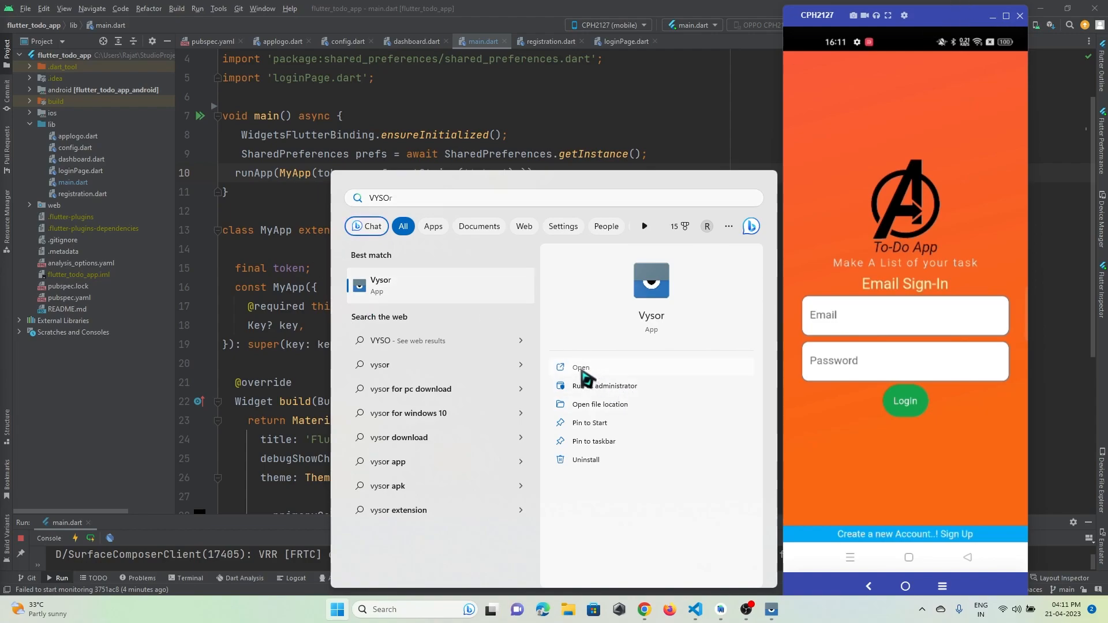
Step: Launch Vysor from the Start search result, listing phone CPH2127
click(580, 367)
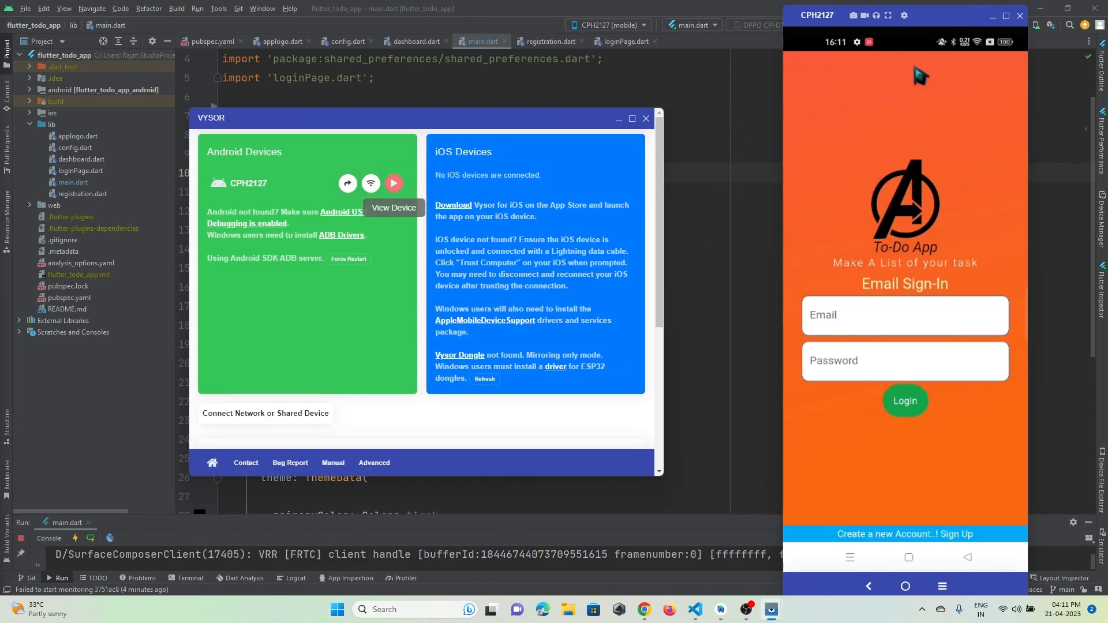
mouse_move(311, 126)
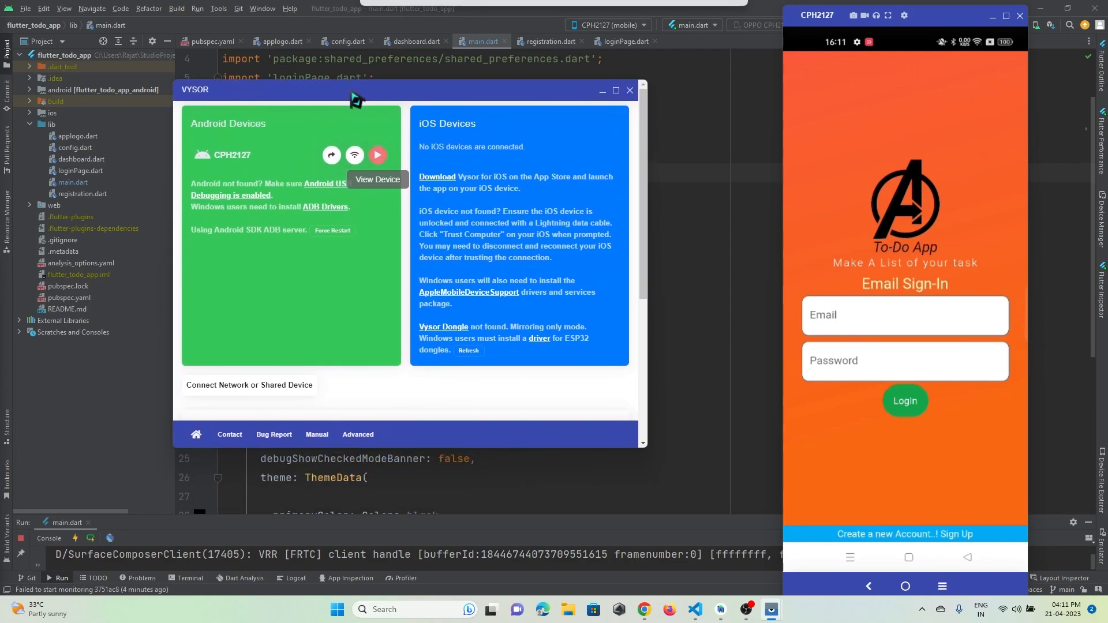
mouse_move(922, 73)
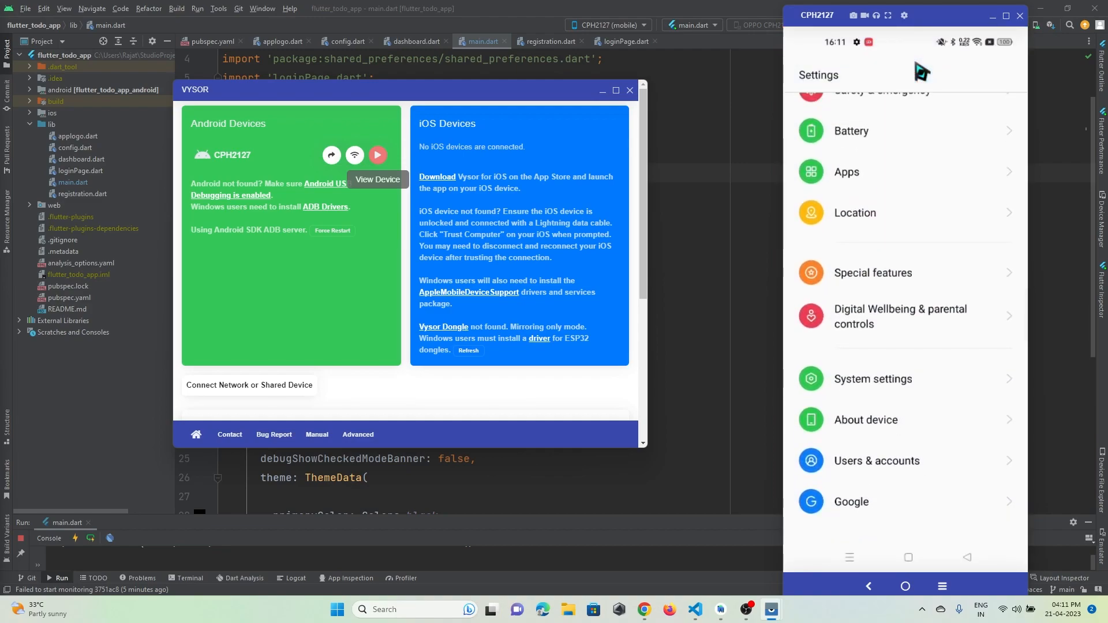
Step: Browse the phone's About device and Version/build details, then return to Settings
click(865, 420)
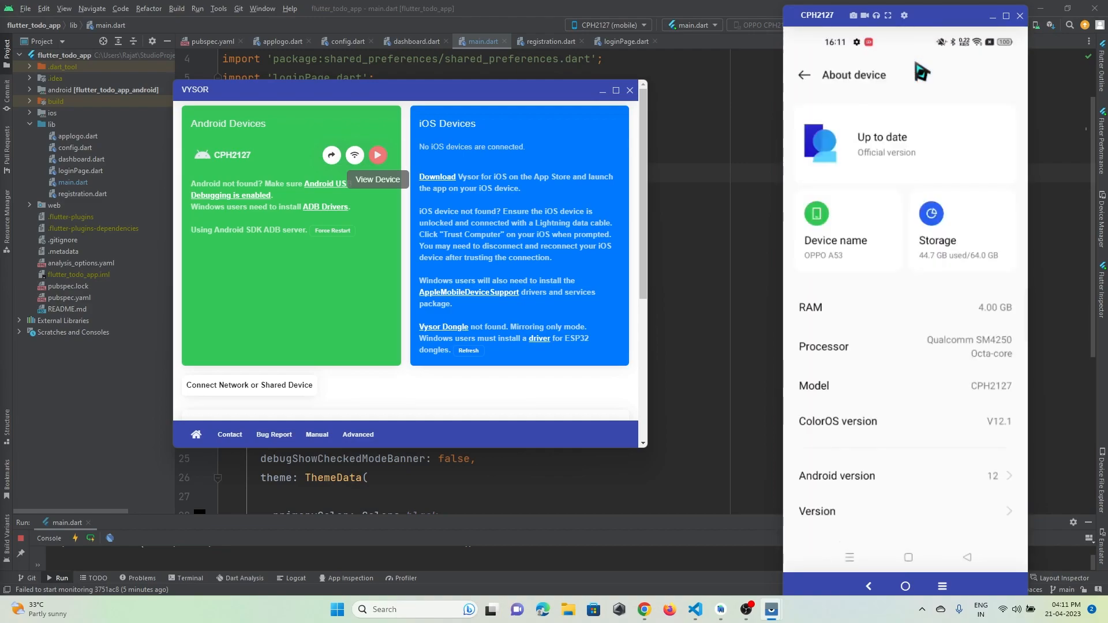
scroll(down, 3)
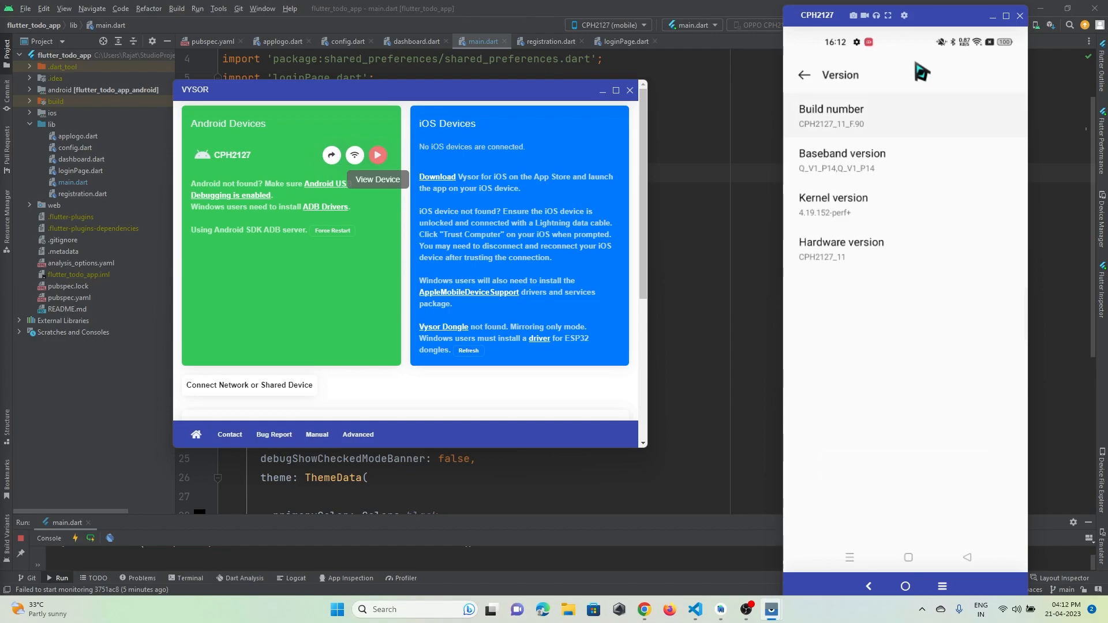
click(831, 116)
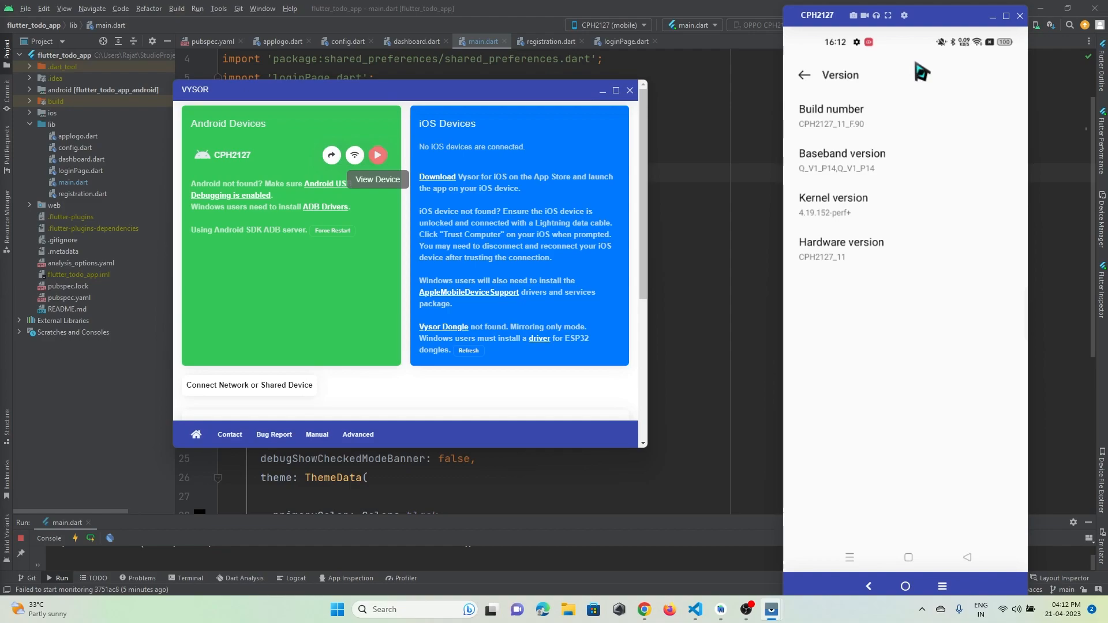
click(803, 75)
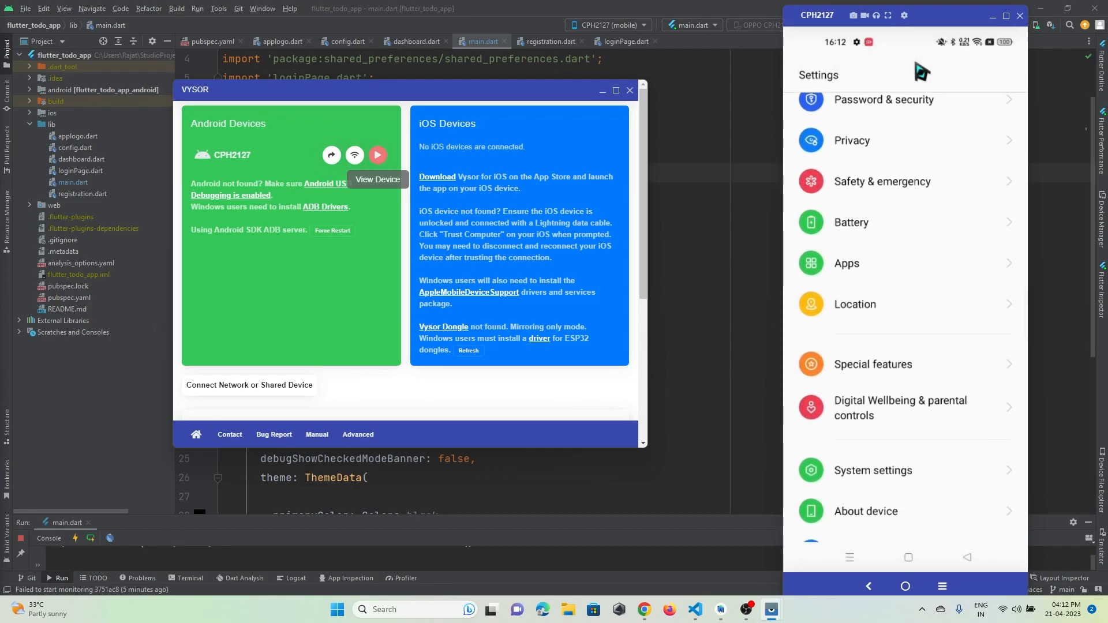
Step: Go into System settings and scroll down toward Developer options and USB debugging
click(873, 470)
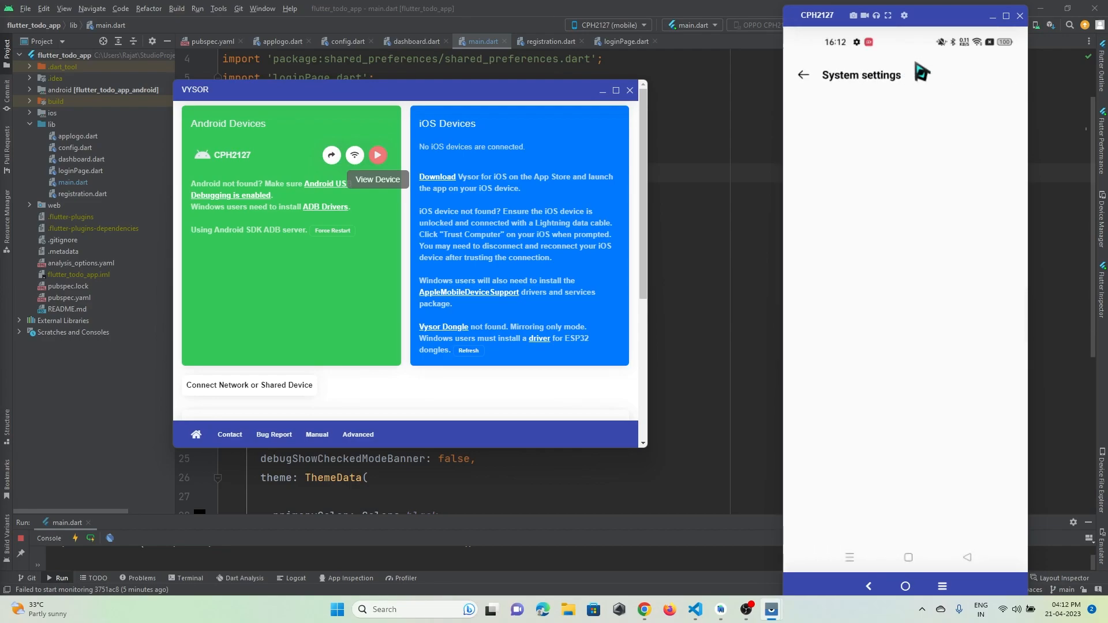
scroll(down, 3)
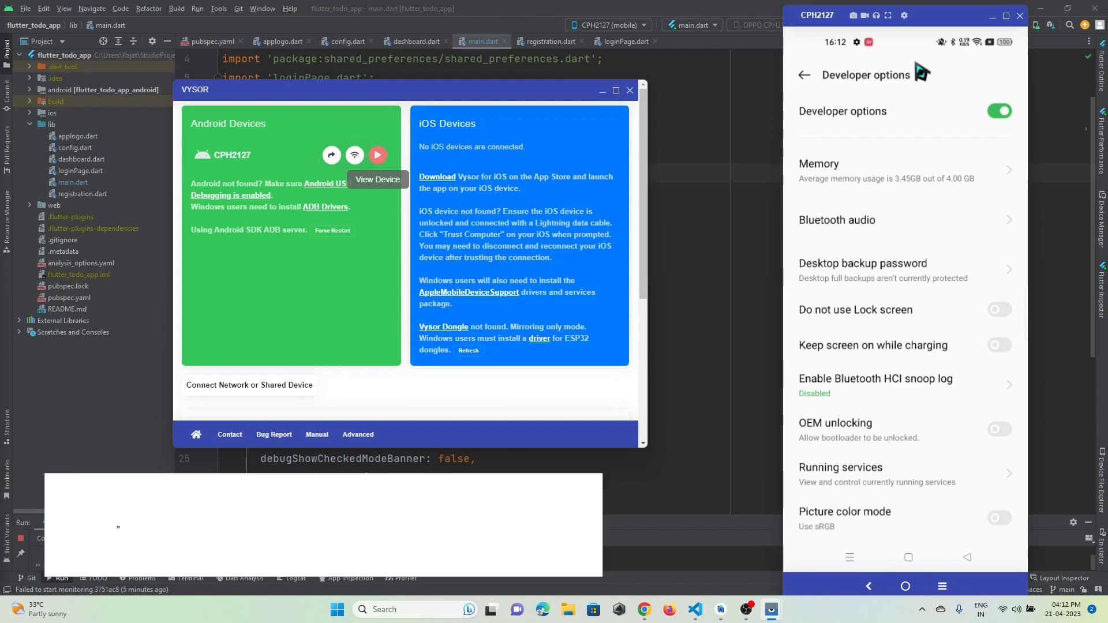
scroll(down, 3)
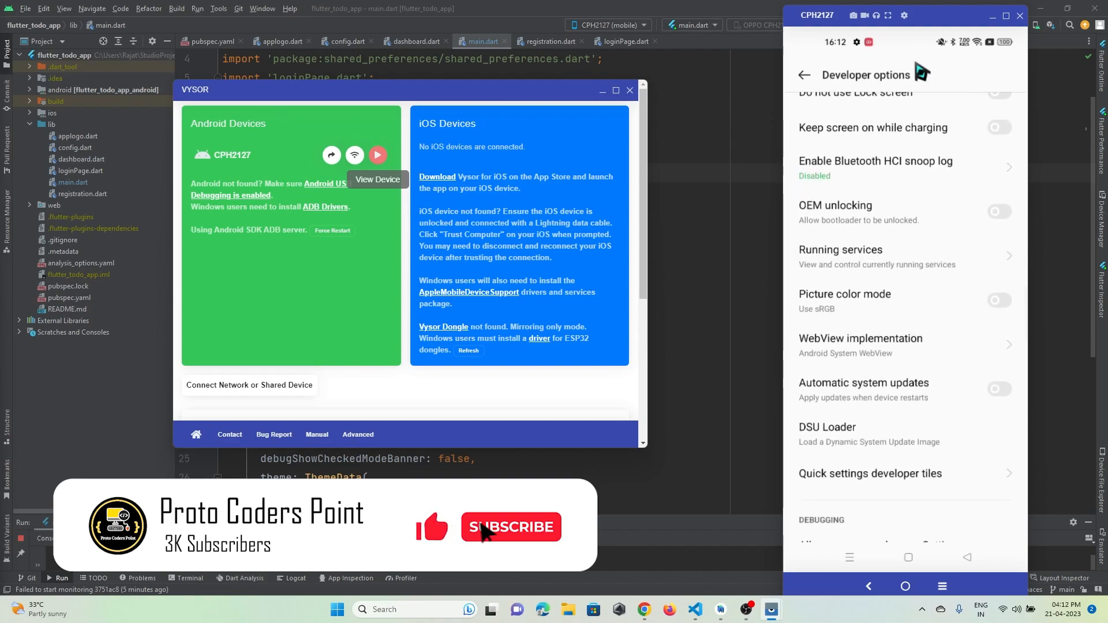
scroll(down, 3)
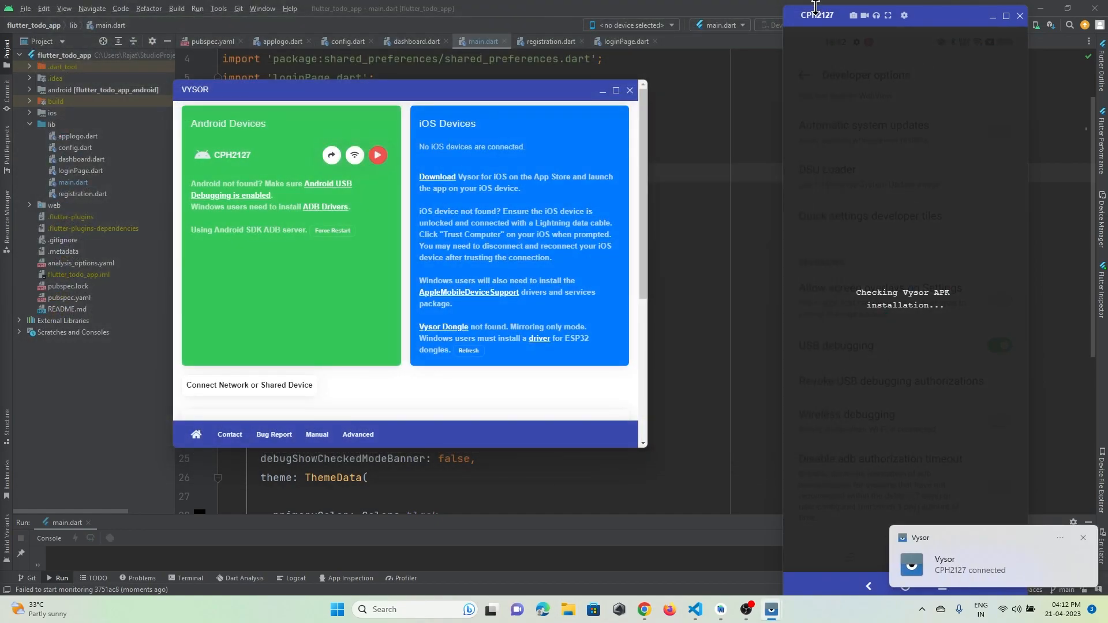
mouse_move(412, 212)
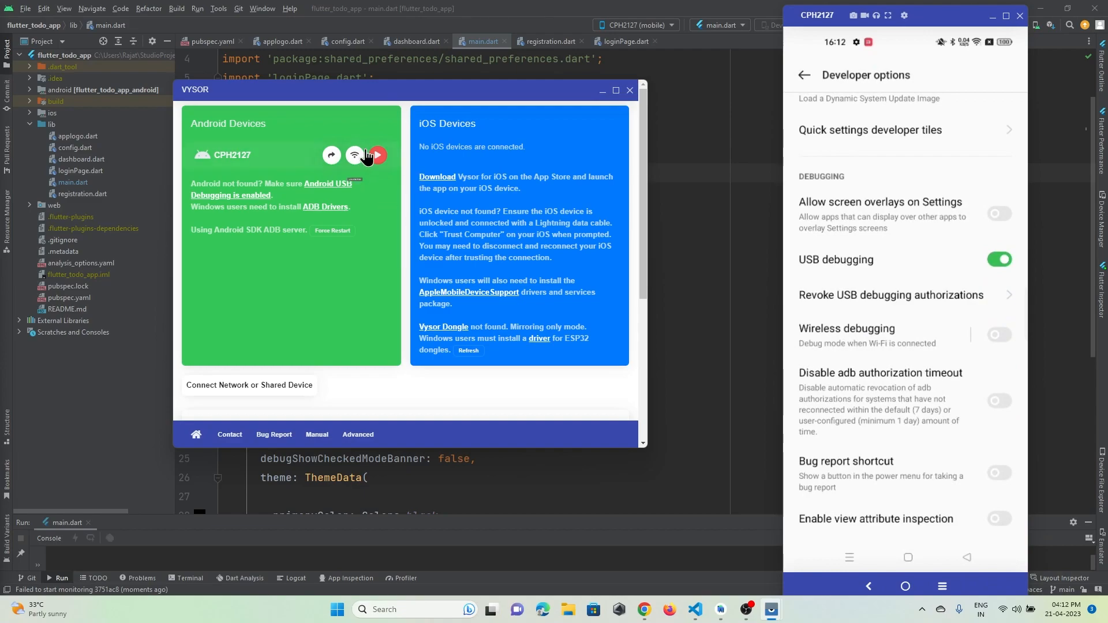
mouse_move(378, 154)
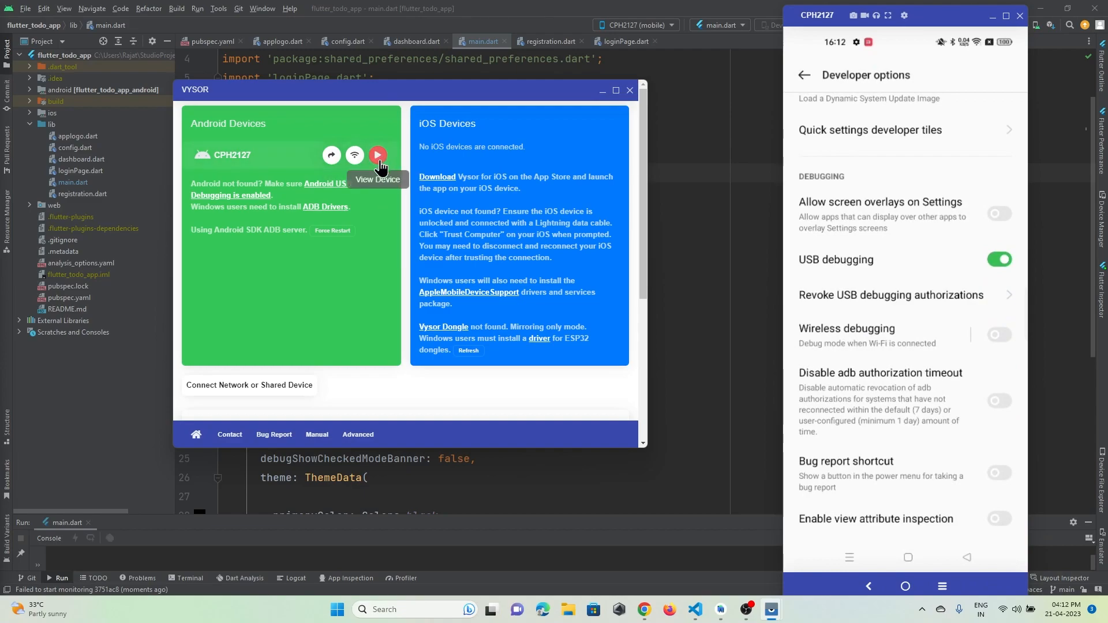
mouse_move(858, 67)
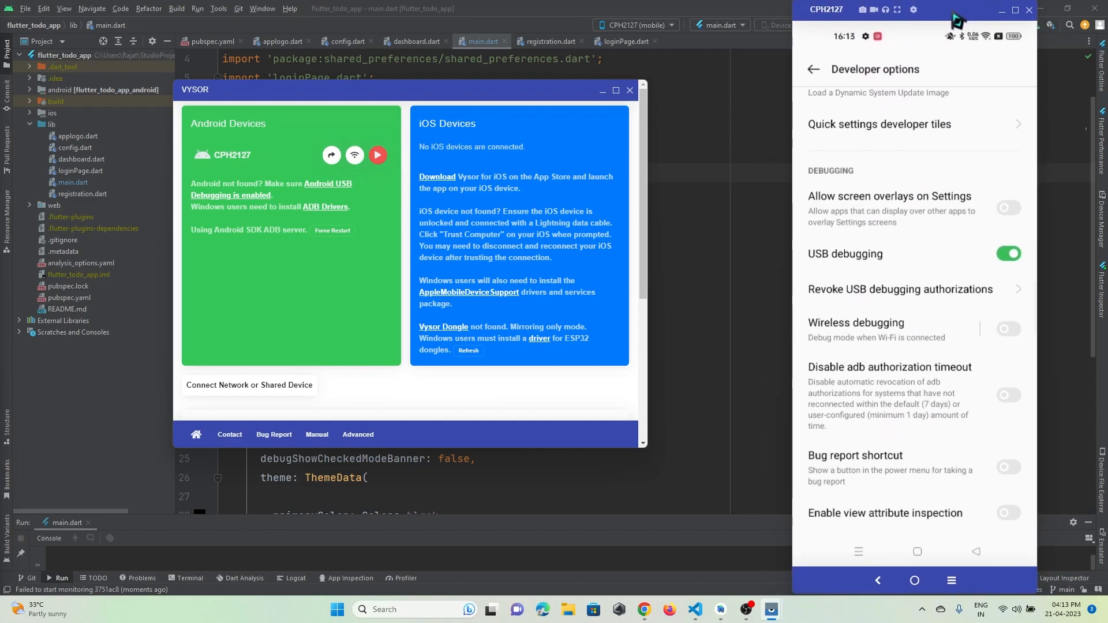
click(628, 90)
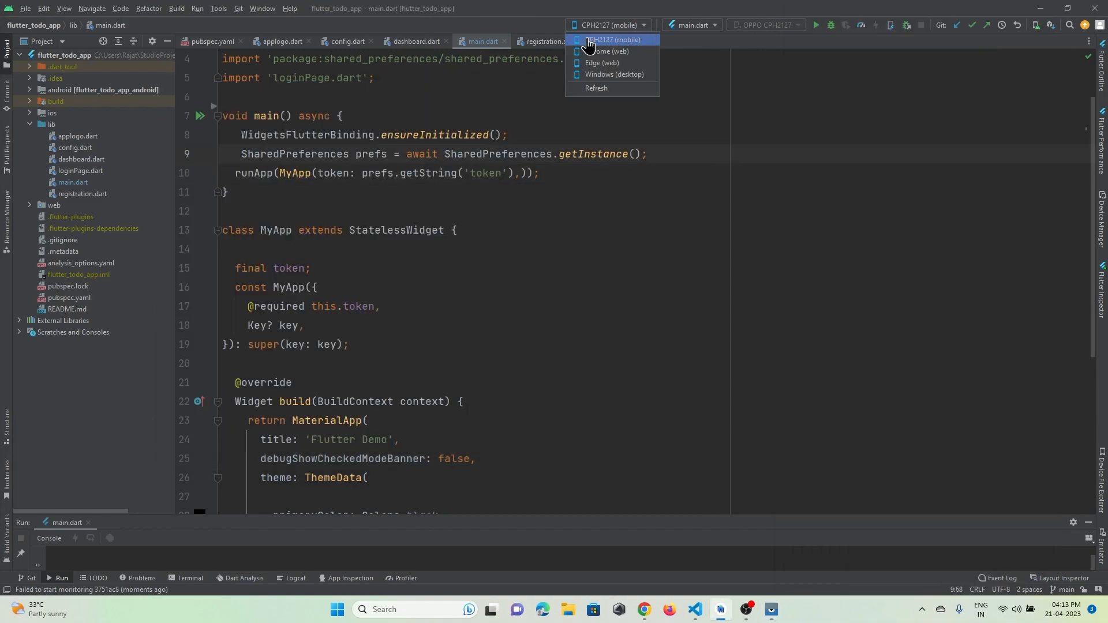
mouse_move(606, 41)
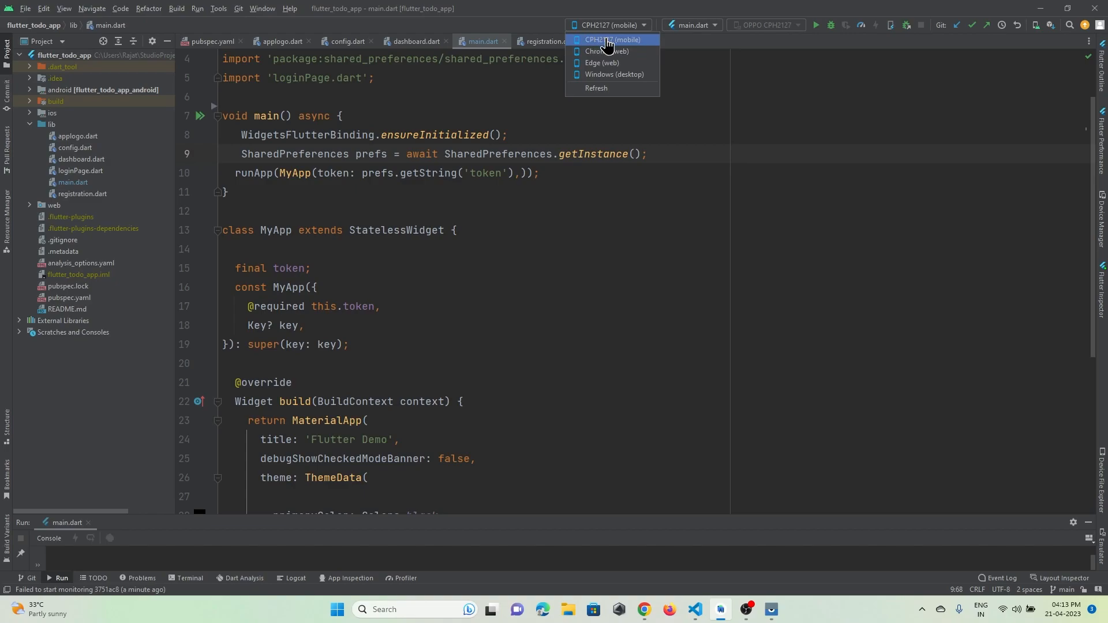
Step: Select CPH2127 (mobile) as the Flutter run device in Android Studio
click(613, 40)
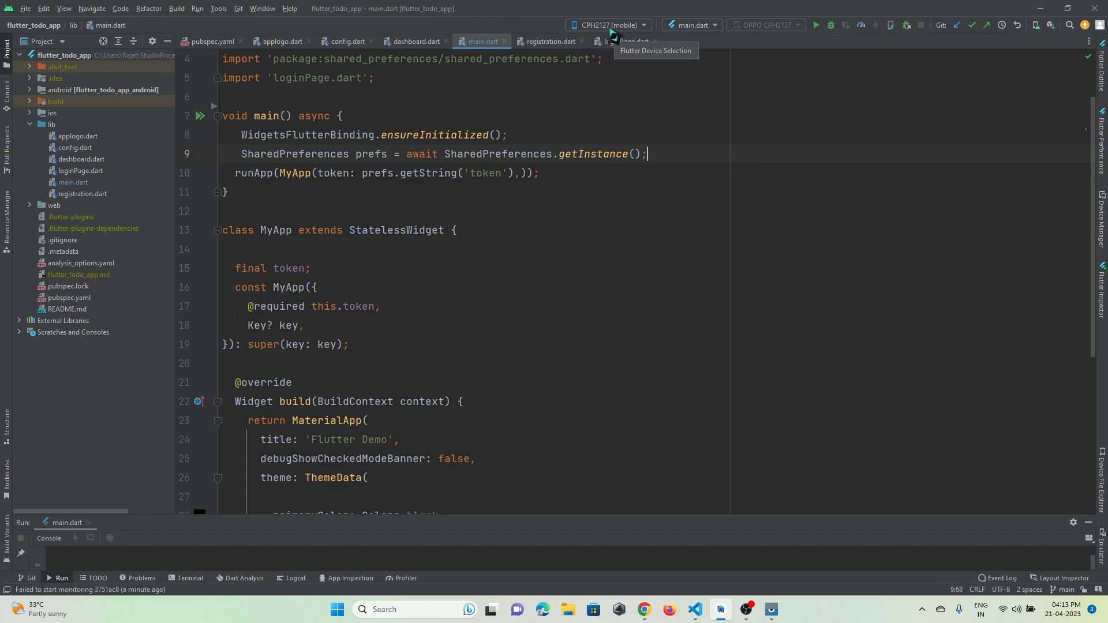
mouse_move(816, 24)
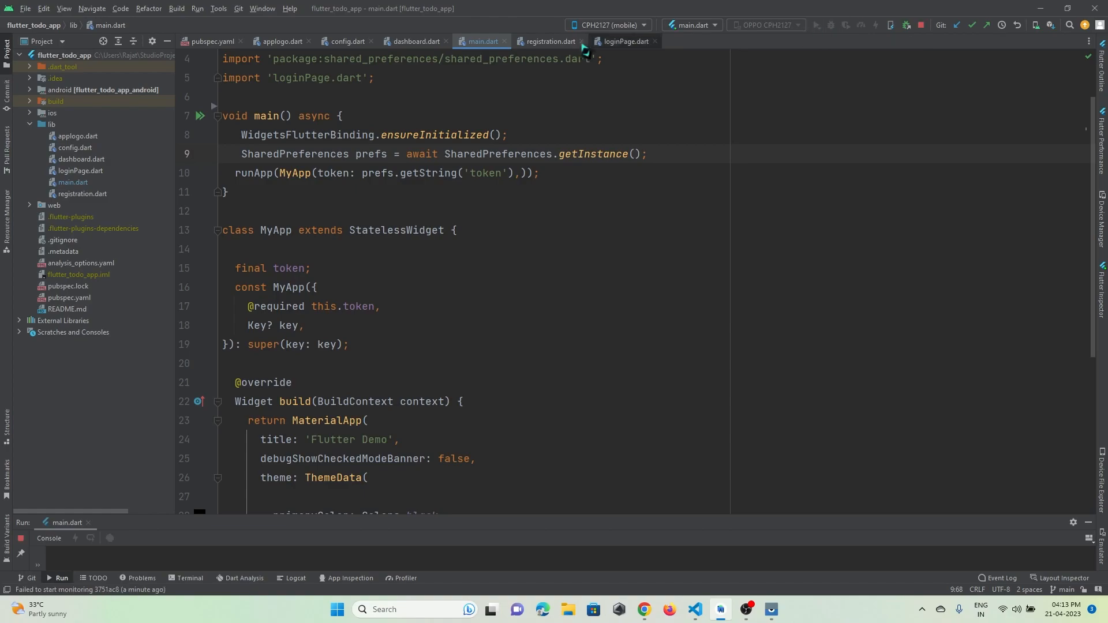
mouse_move(282, 288)
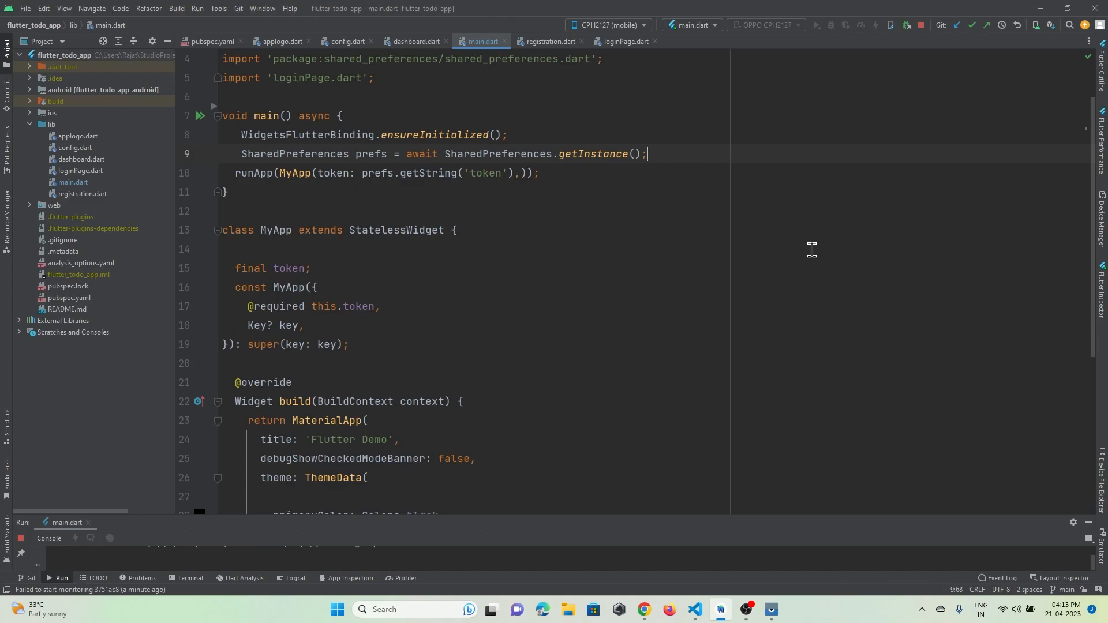
mouse_move(246, 405)
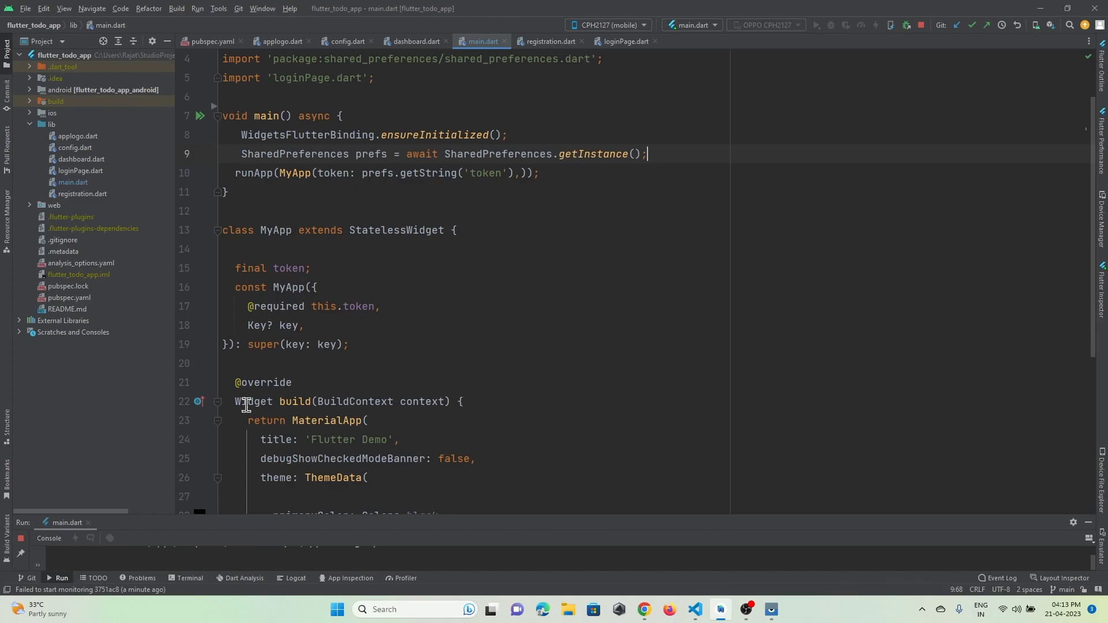